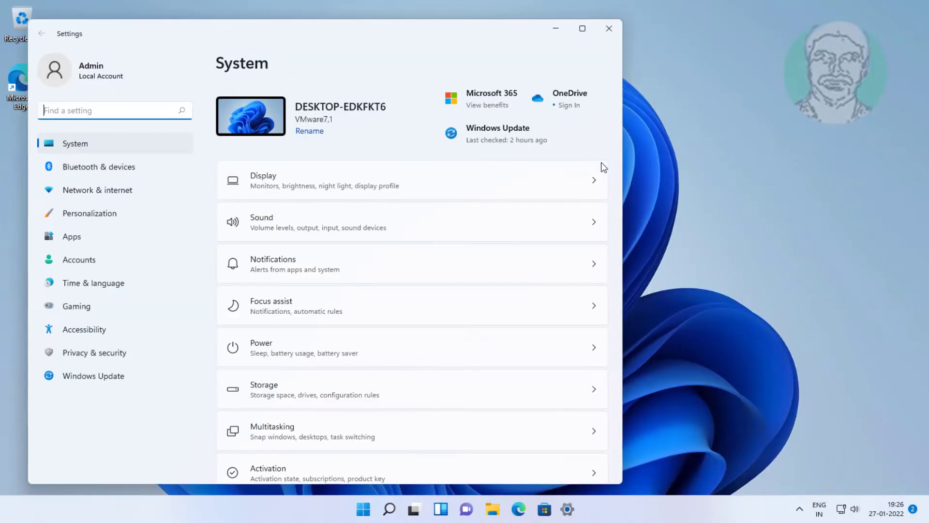
# Step: Reach the Other troubleshooters list from System > Troubleshoot
pyautogui.scroll(-3)
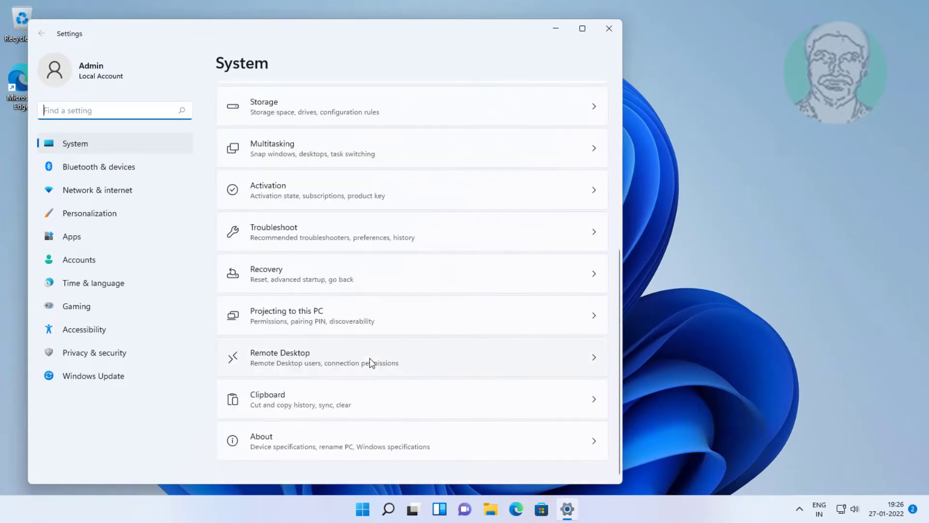
pyautogui.click(412, 232)
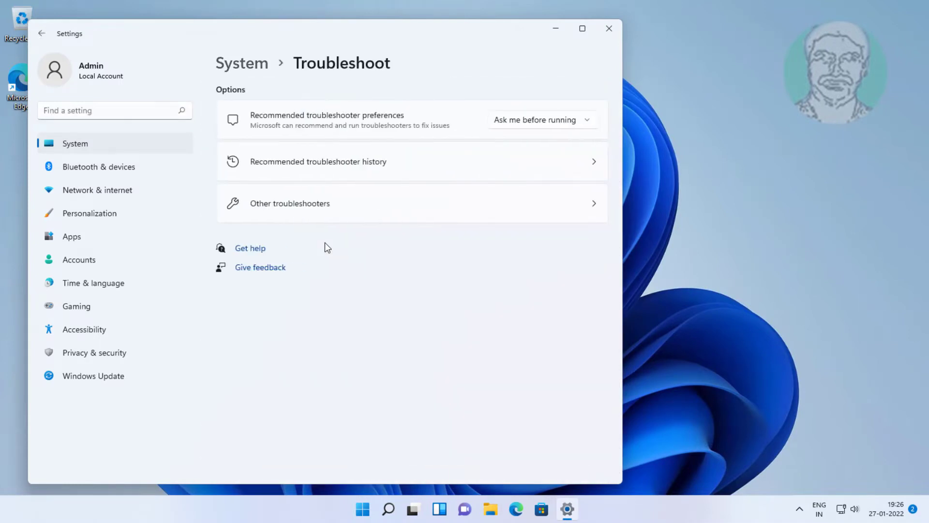
pyautogui.click(289, 204)
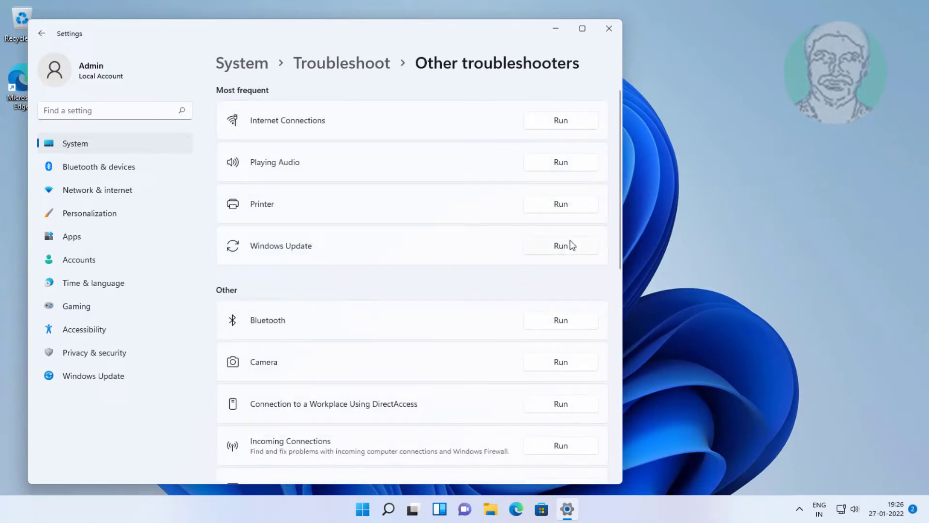
# Step: Run the Windows Update troubleshooter to completion and close its report
pyautogui.click(559, 245)
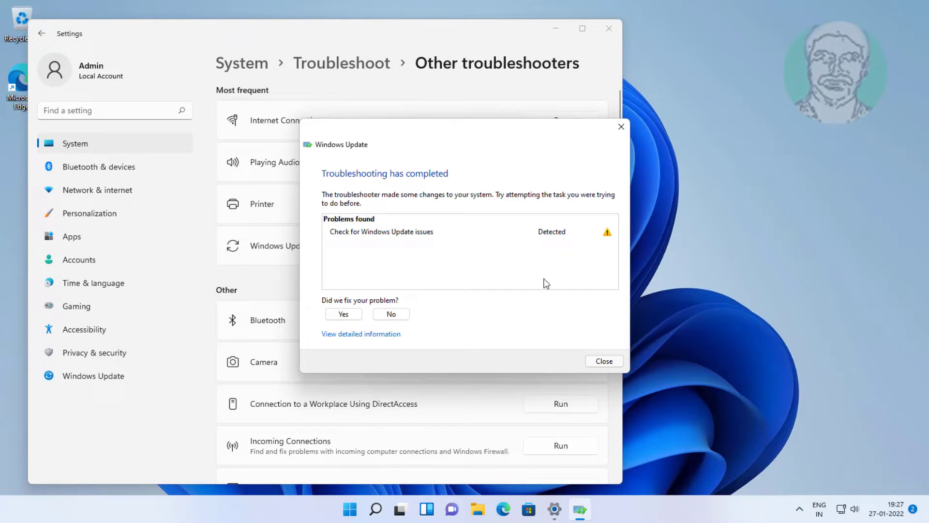
pyautogui.click(603, 361)
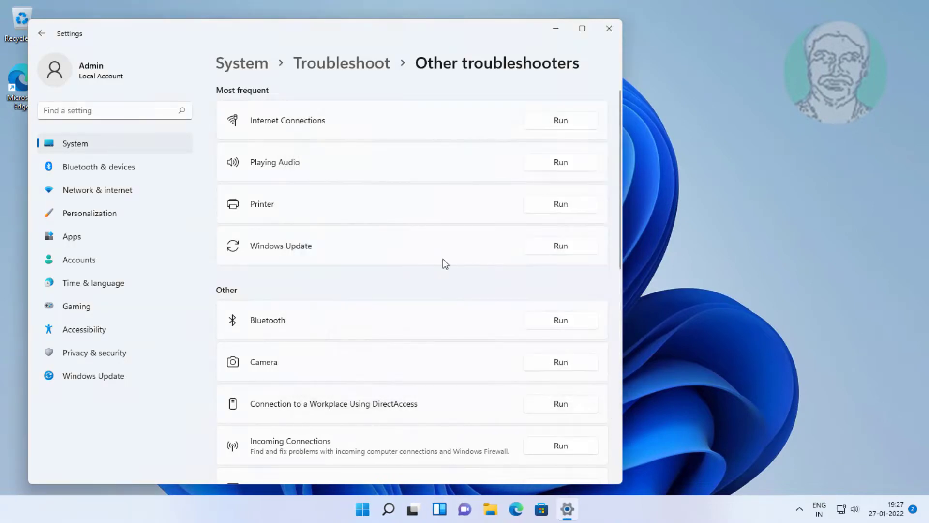
pyautogui.click(609, 28)
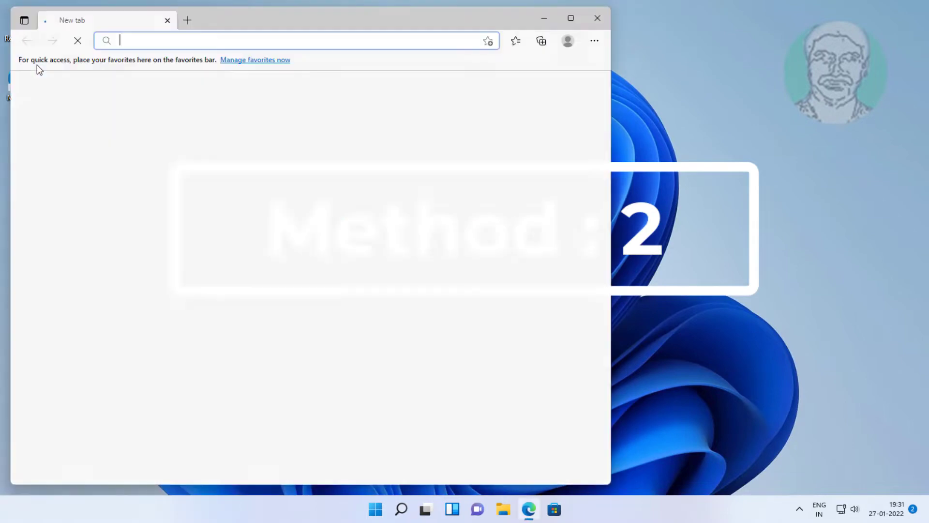
# Step: Load the answers.microsoft.com reset article in a maximized Edge window
pyautogui.rightClick(238, 39)
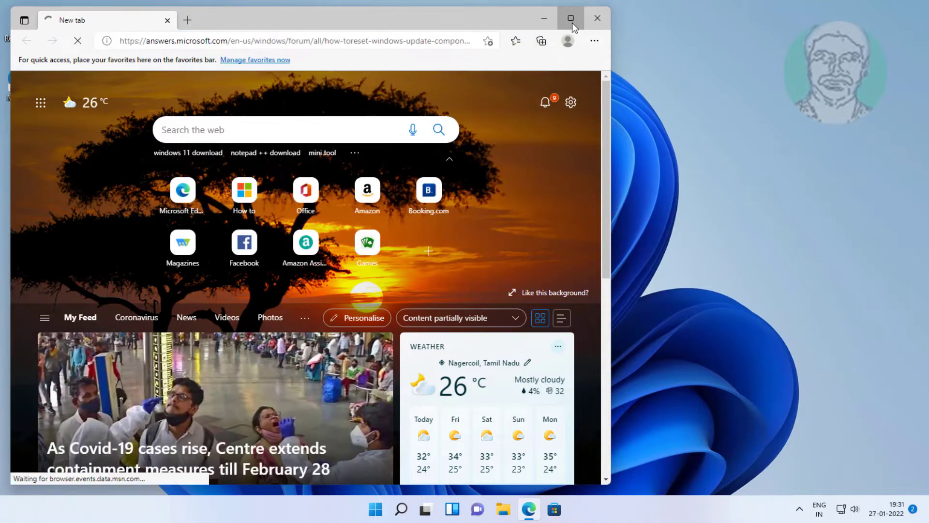
pyautogui.click(570, 18)
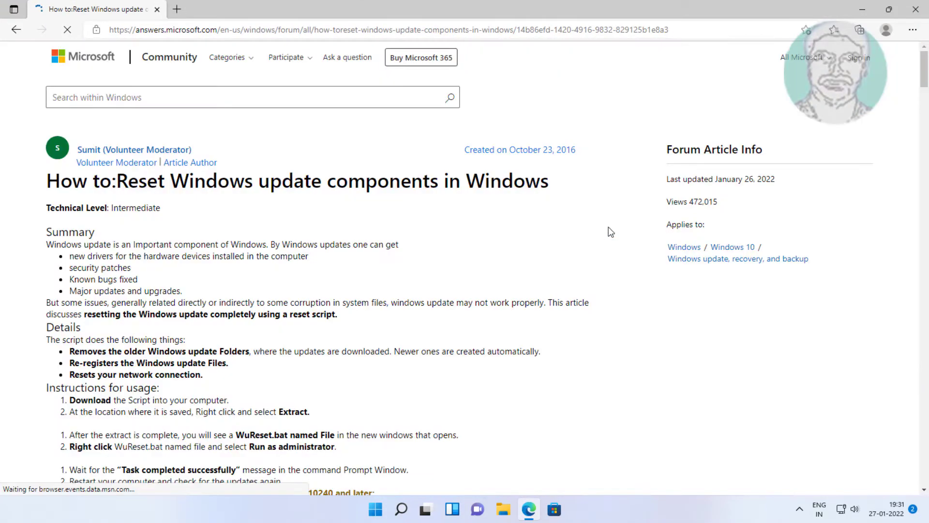
pyautogui.scroll(-3)
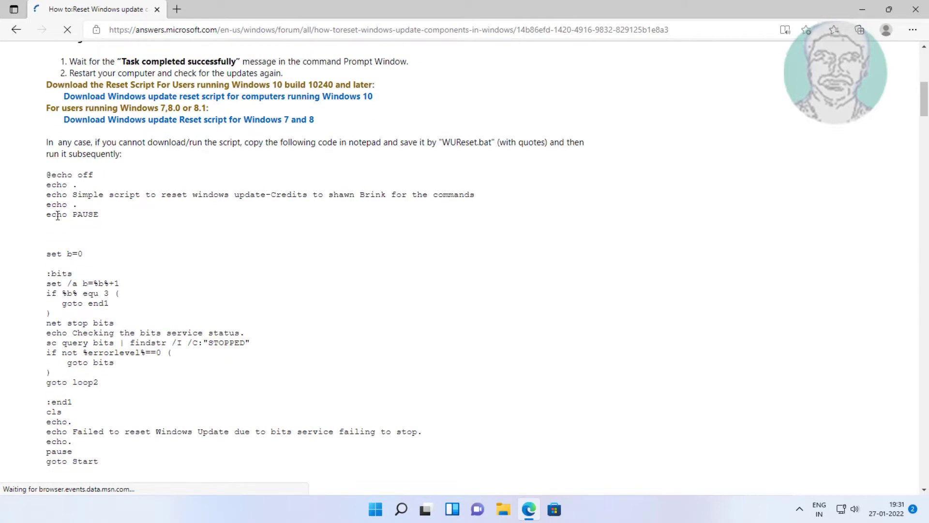
# Step: Select the article's entire Windows Update reset script text
pyautogui.rightClick(77, 70)
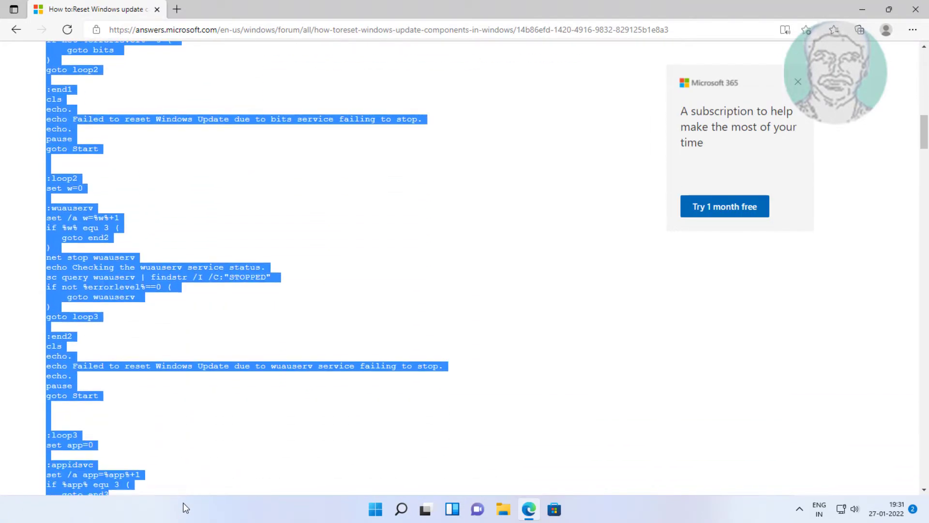
pyautogui.scroll(-3)
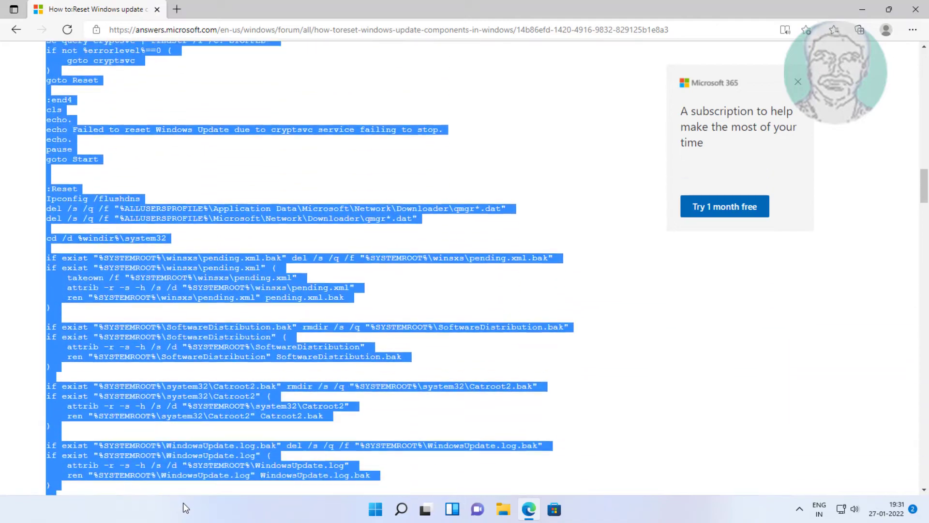
pyautogui.scroll(-3)
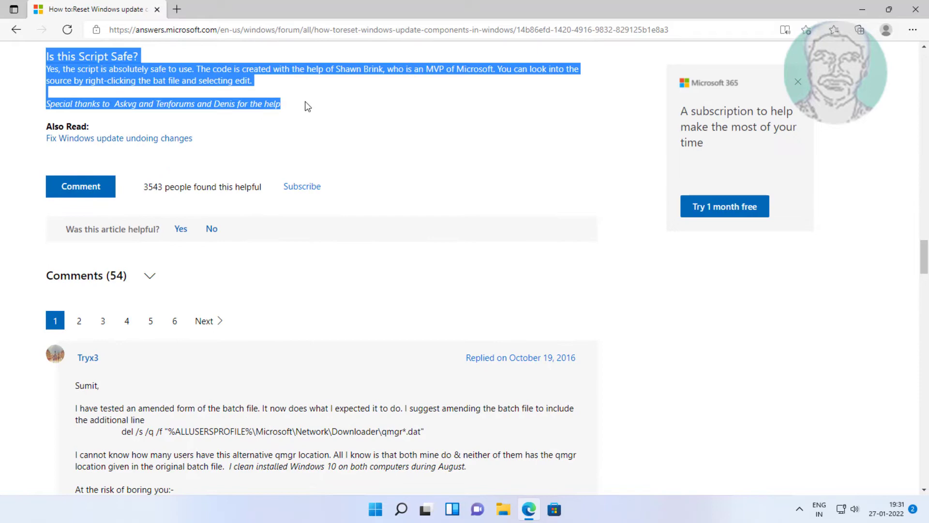
pyautogui.scroll(3)
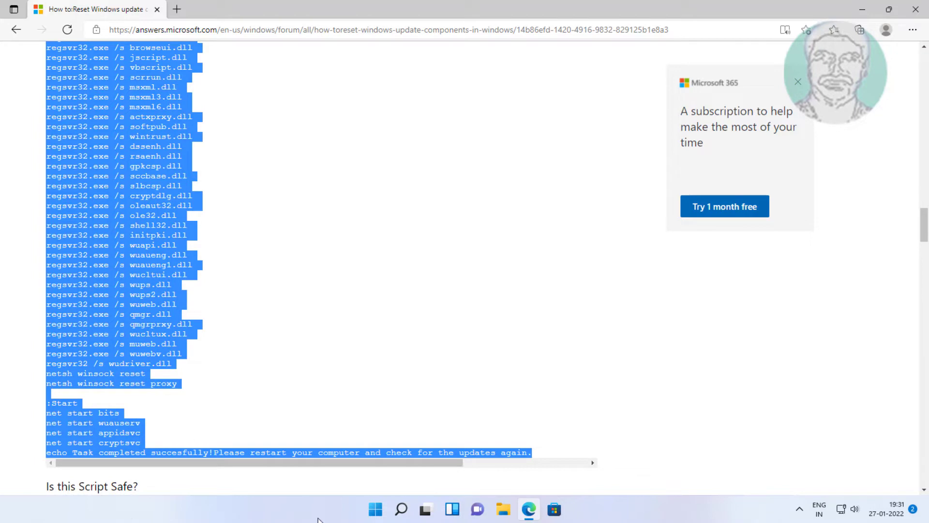
# Step: Launch Notepad by name from the Run dialog
pyautogui.rightClick(375, 508)
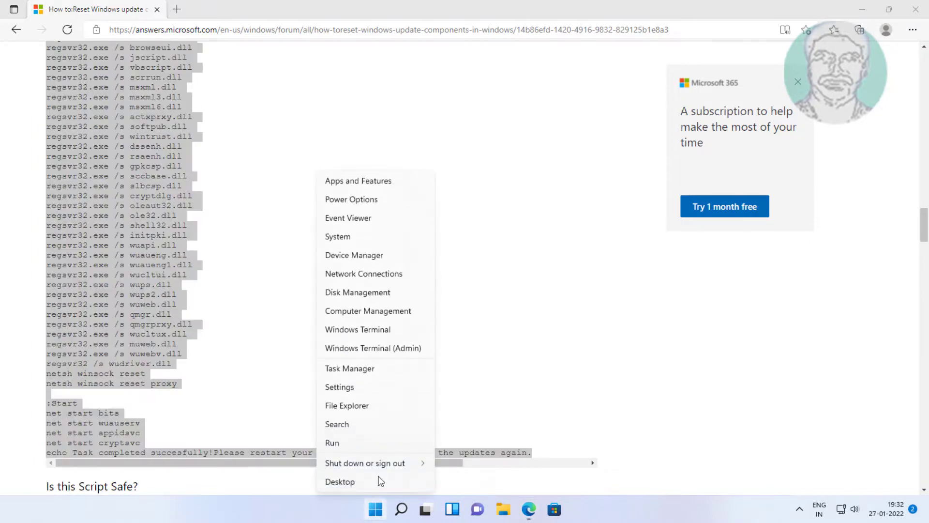
pyautogui.click(332, 443)
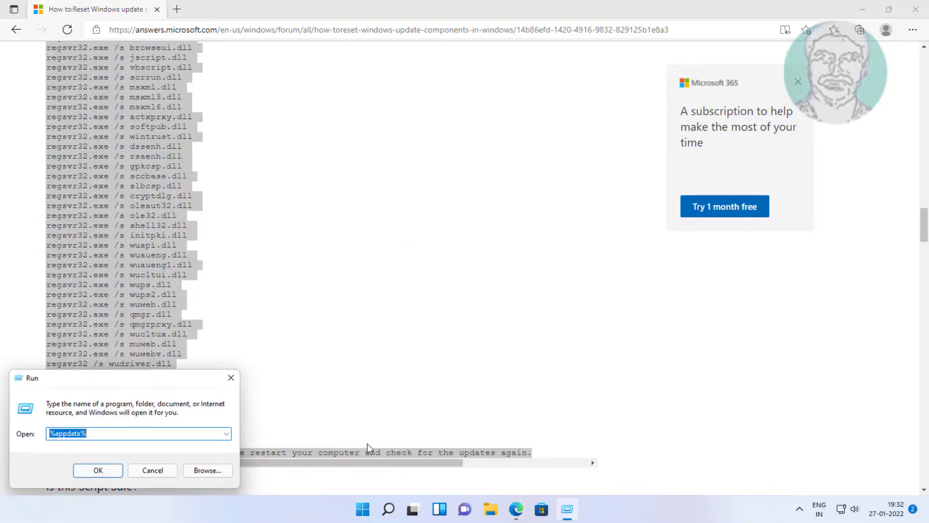
pyautogui.write('notepad')
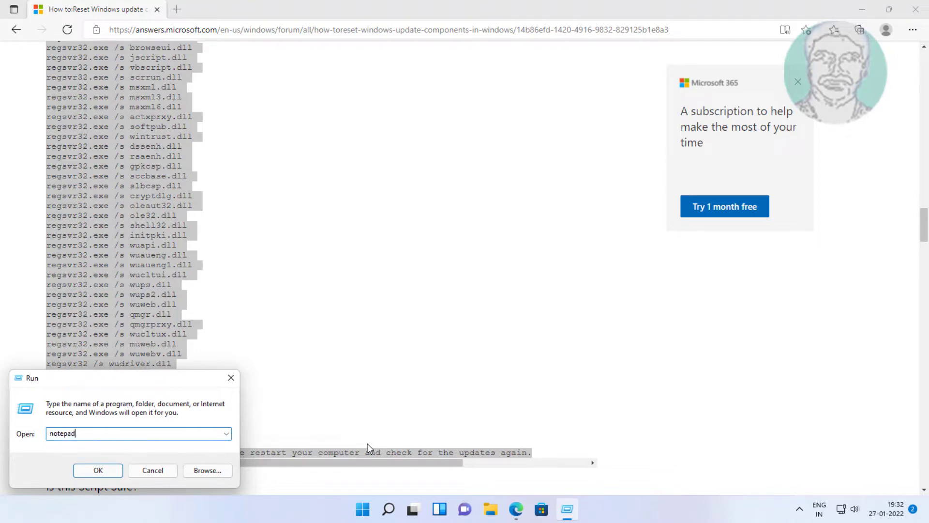
pyautogui.click(98, 470)
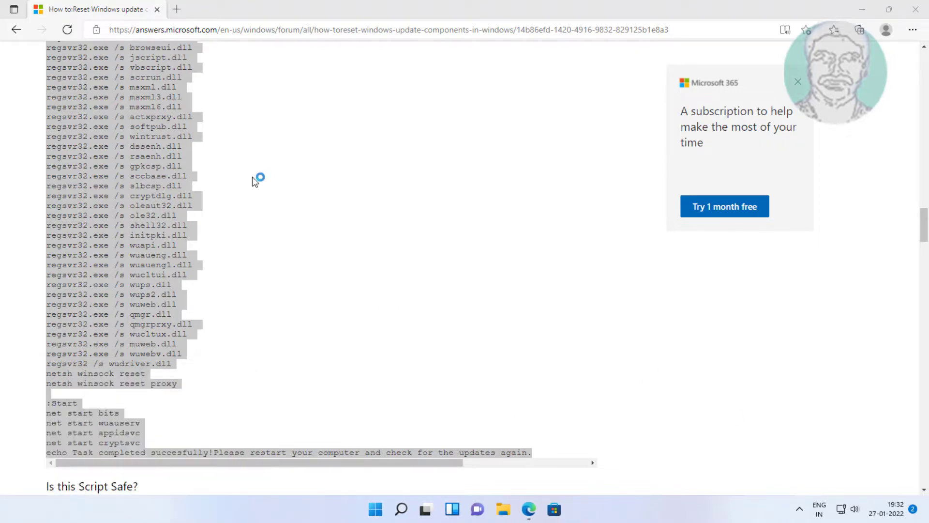
# Step: Paste the copied reset script into the blank Notepad document
pyautogui.rightClick(89, 100)
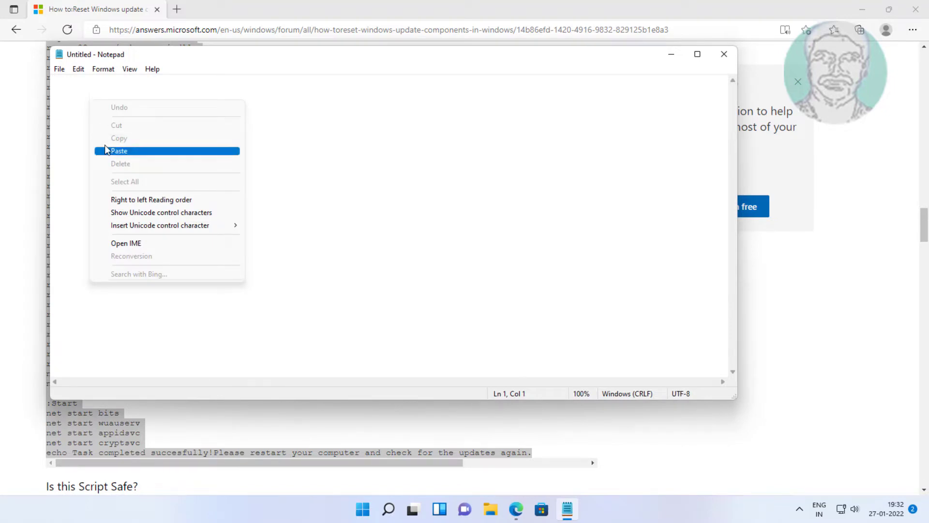
pyautogui.click(118, 151)
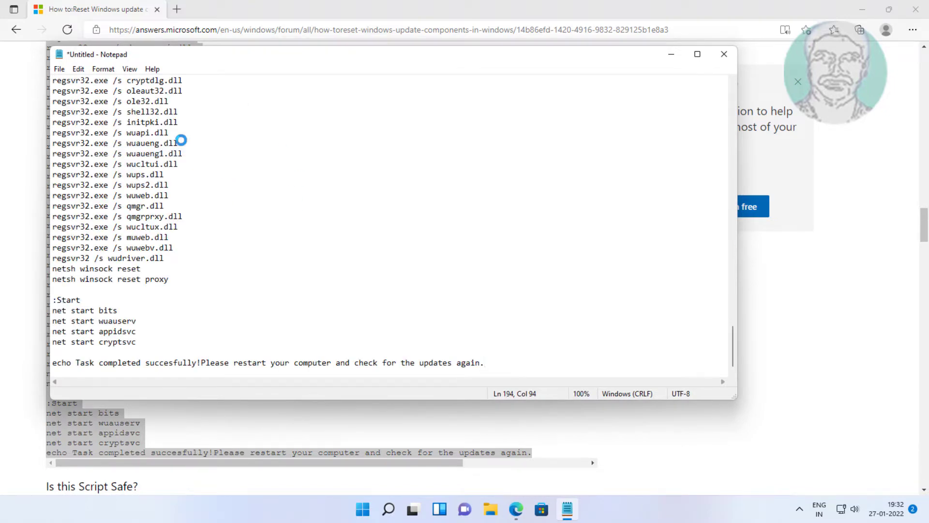
pyautogui.click(58, 69)
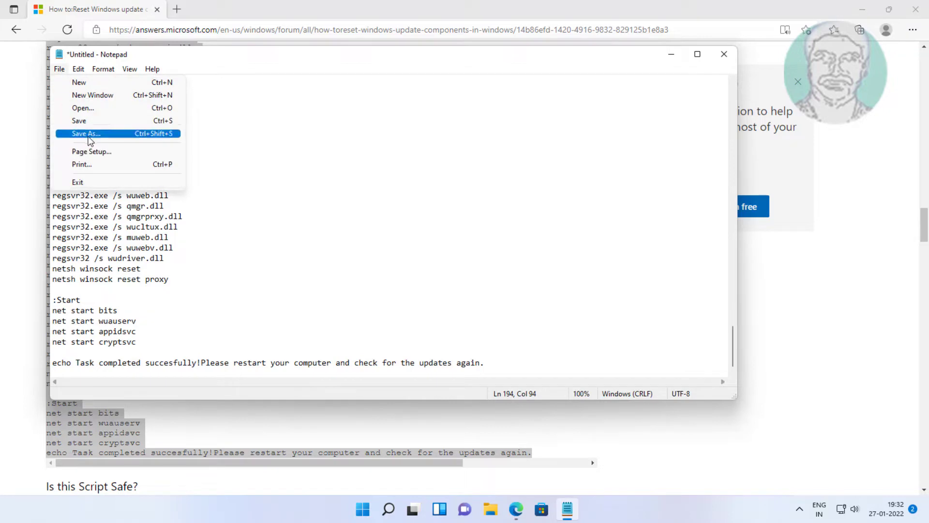
# Step: Save it to the Desktop as resetwindowsupdates.bat with type All Files
pyautogui.click(85, 133)
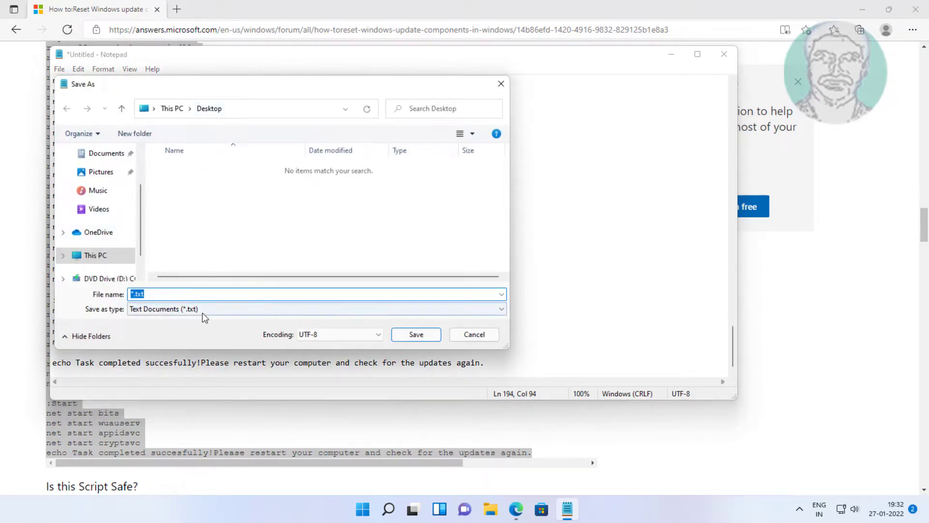
pyautogui.click(318, 309)
pyautogui.write('resetwindowsupdates.bat')
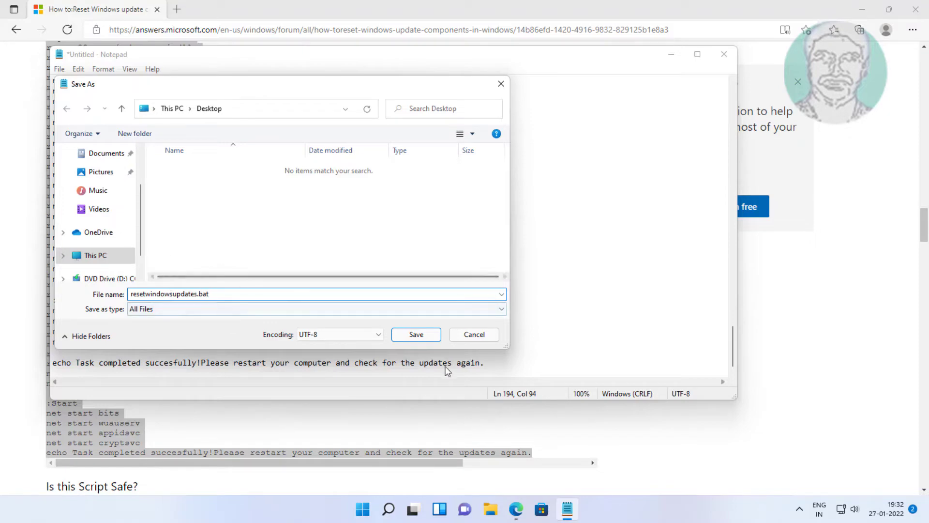
pyautogui.click(415, 334)
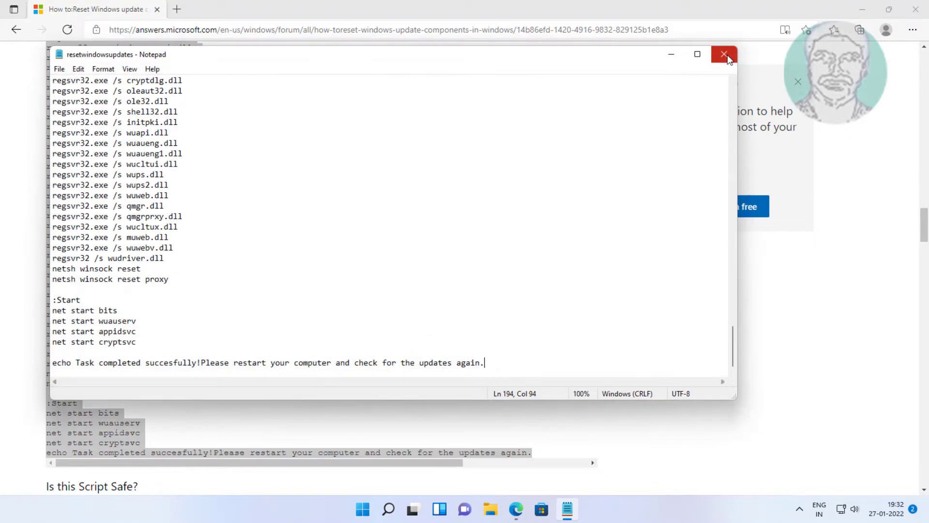
# Step: Run resetwindowsupdates.bat from the desktop as administrator
pyautogui.click(724, 54)
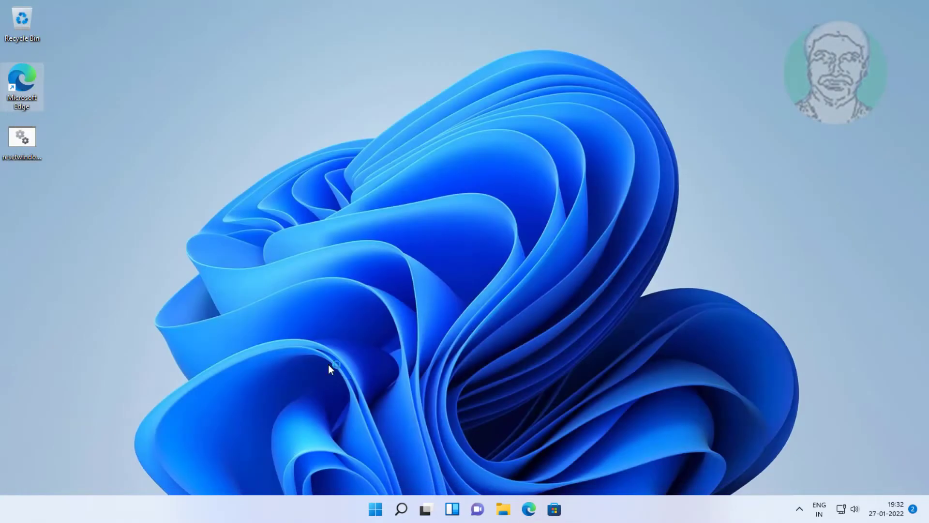
pyautogui.click(22, 139)
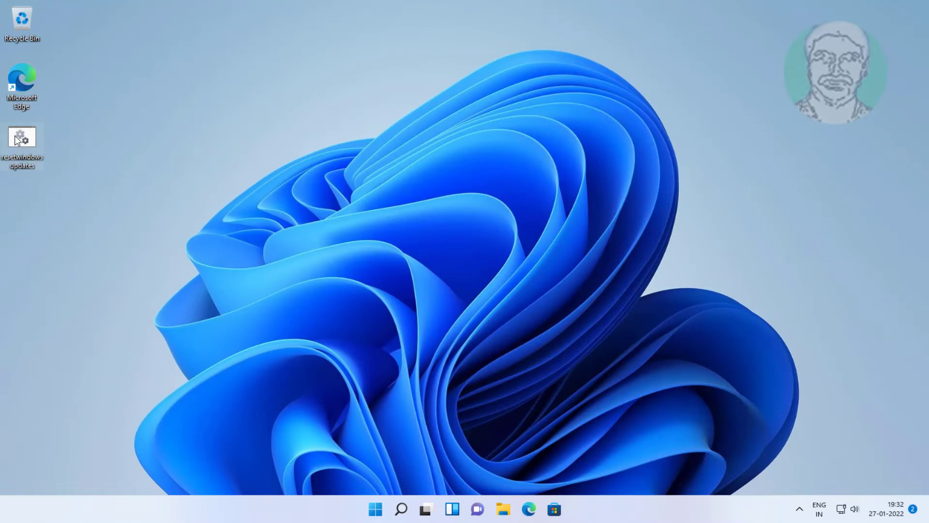
pyautogui.rightClick(22, 140)
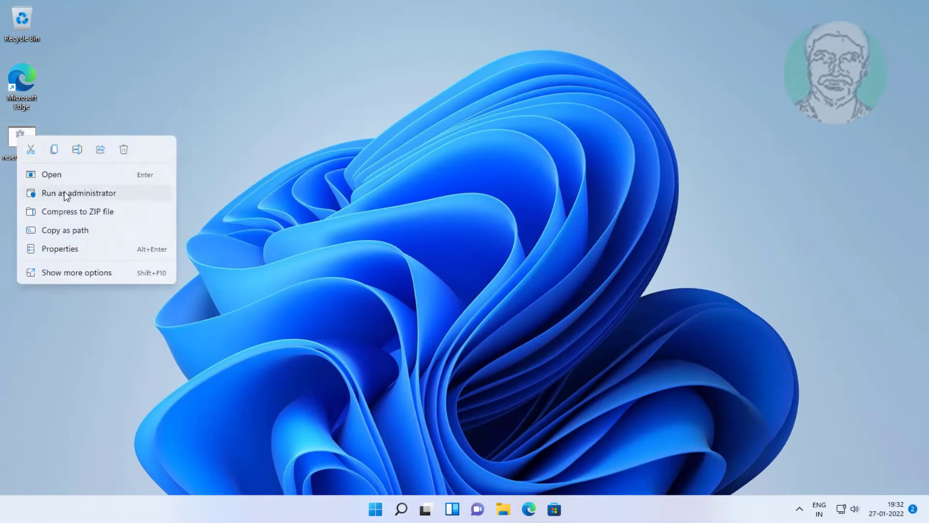
pyautogui.click(424, 347)
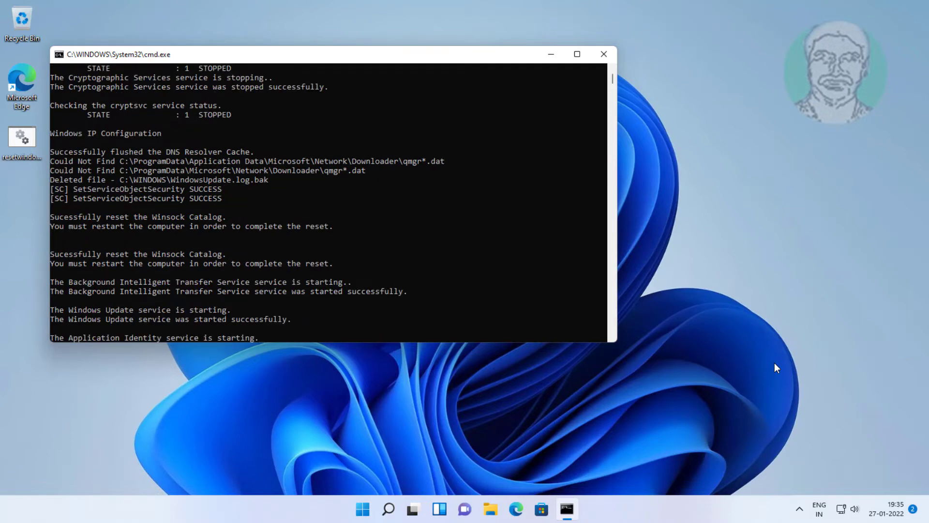
# Step: Close the finished Command Prompt window once services restart
pyautogui.click(603, 54)
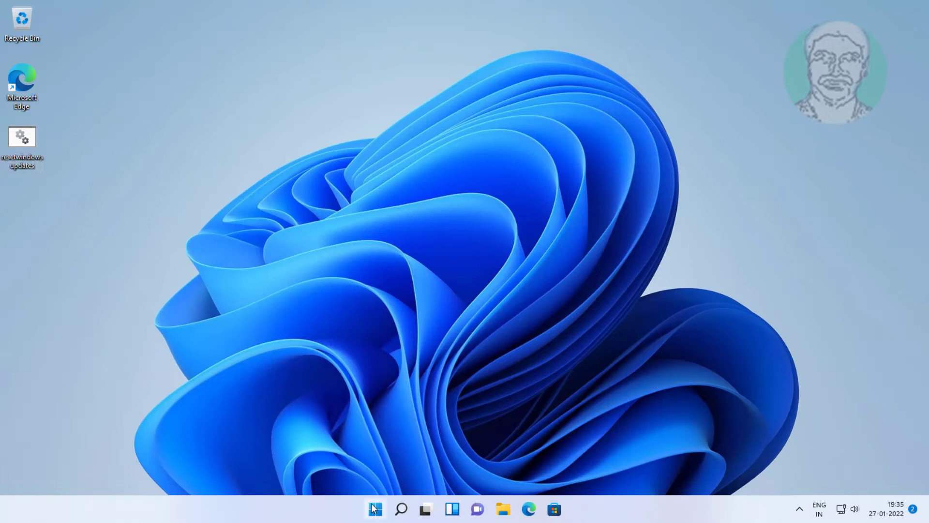
pyautogui.click(375, 508)
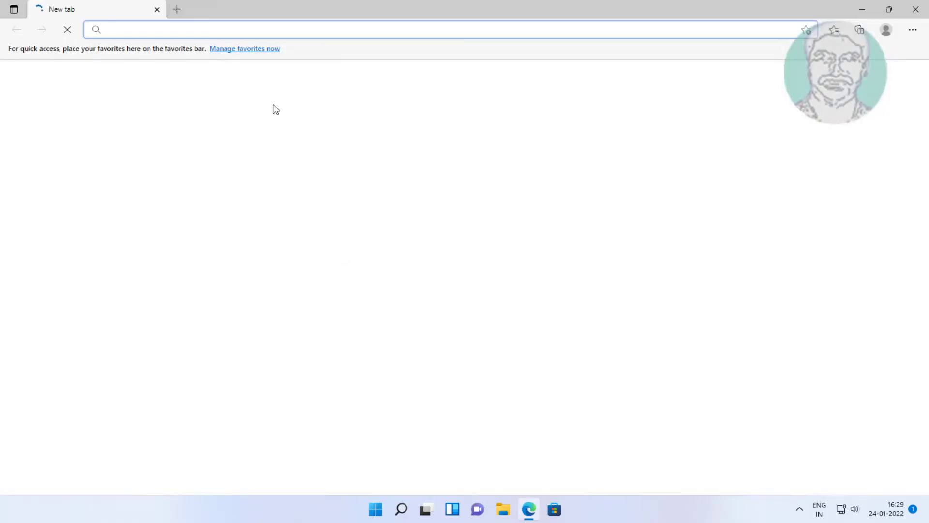
# Step: Search Bing for 'windows 11 download' from the address bar
pyautogui.write('w')
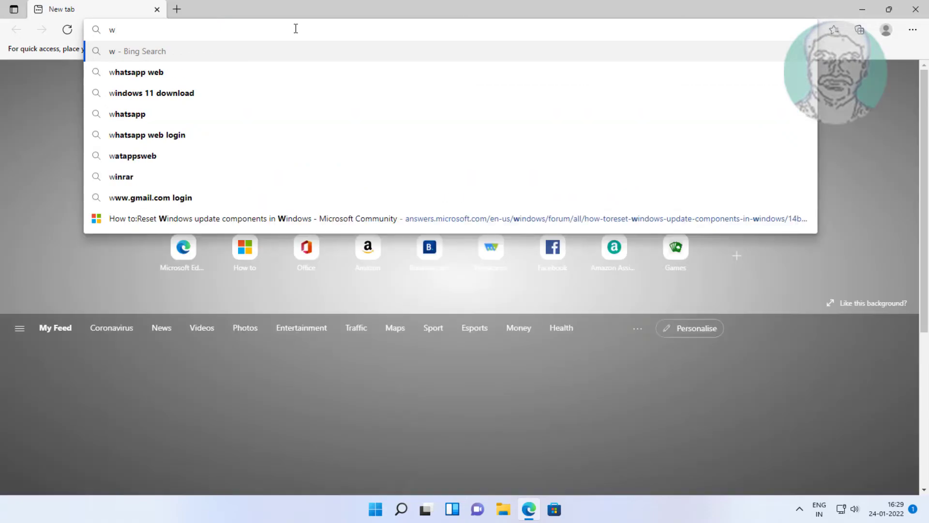
pyautogui.write('indos')
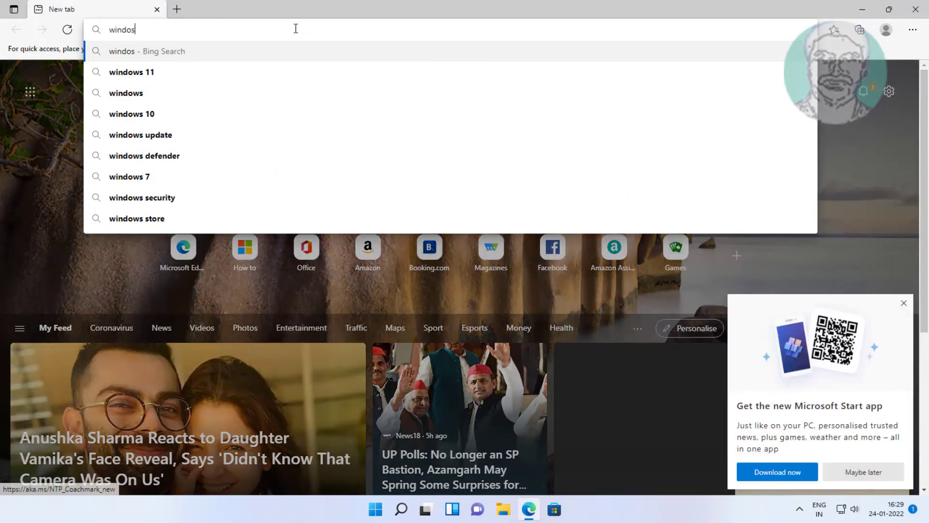
pyautogui.press('Backspace')
pyautogui.write('ws 11 d')
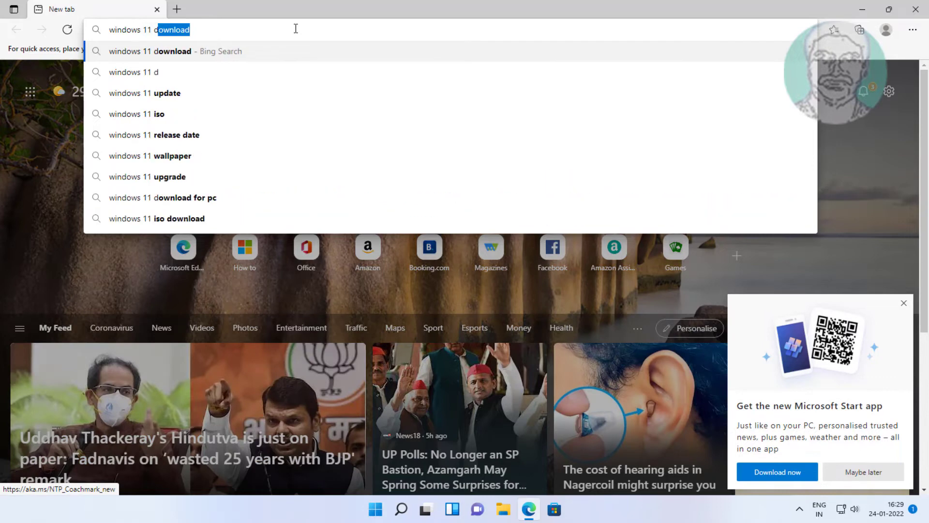
pyautogui.press('enter')
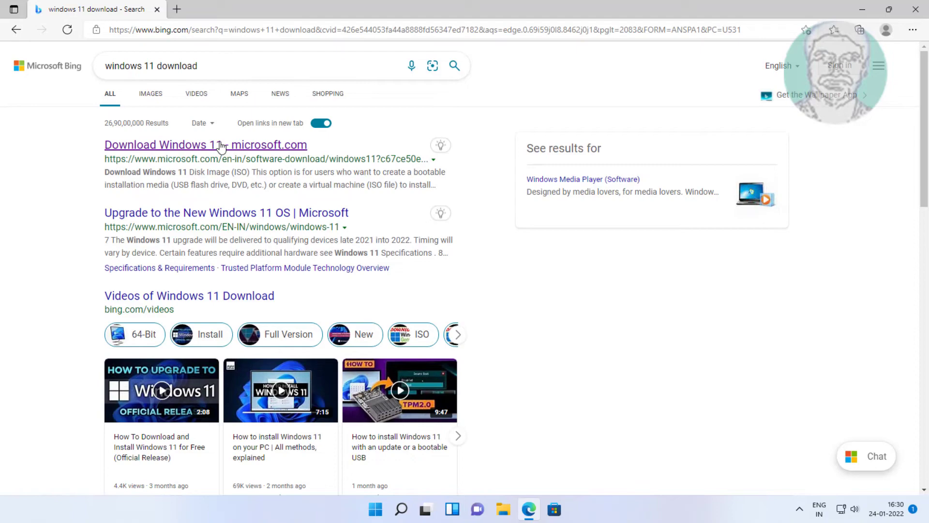
# Step: Reach Create Windows 11 Installation Media on Microsoft's download page
pyautogui.click(206, 145)
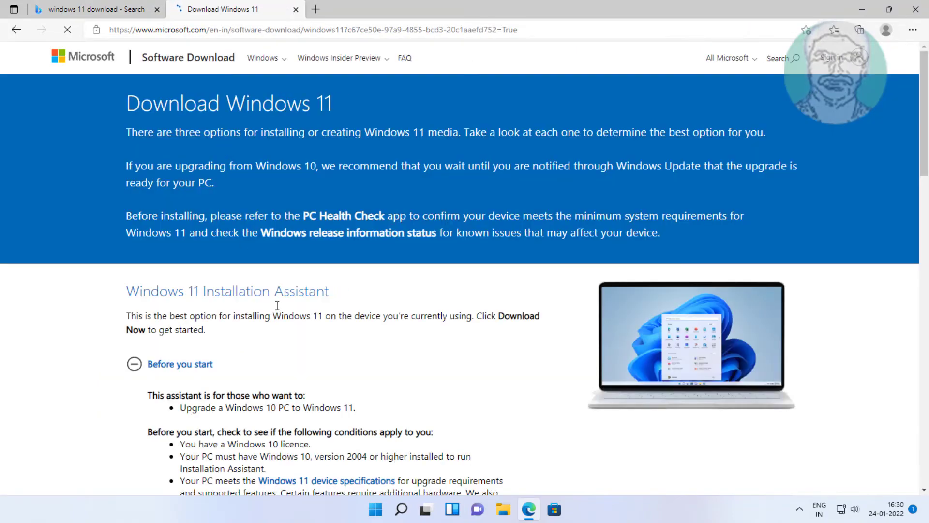
pyautogui.scroll(-3)
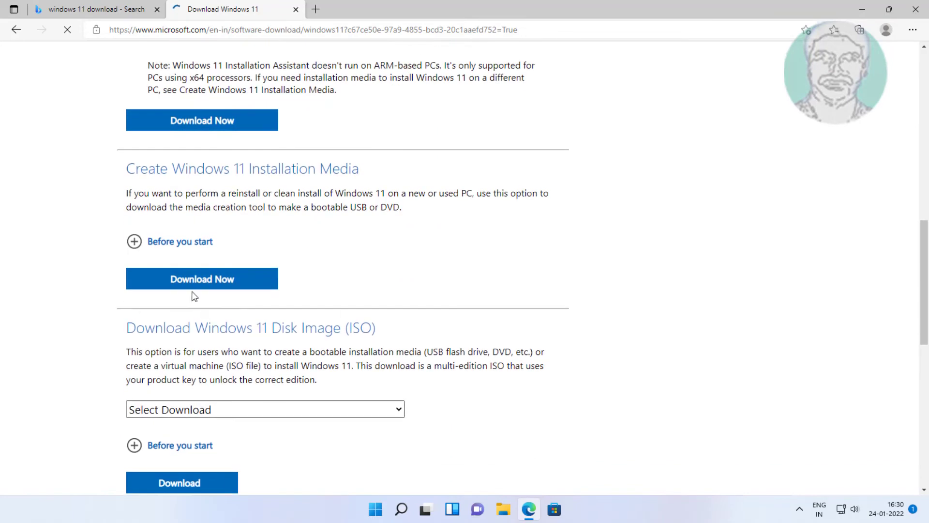
pyautogui.click(201, 279)
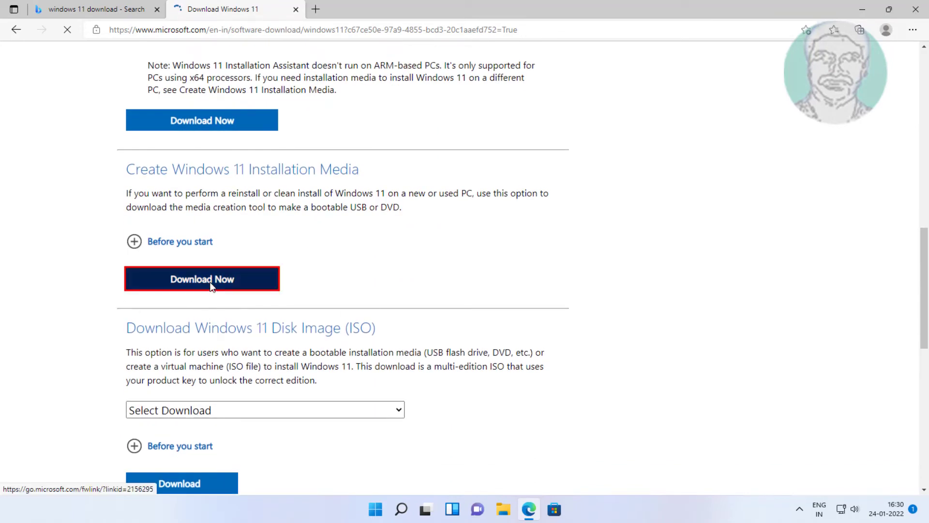
# Step: Download the media creation tool and run it from Downloads
pyautogui.click(201, 279)
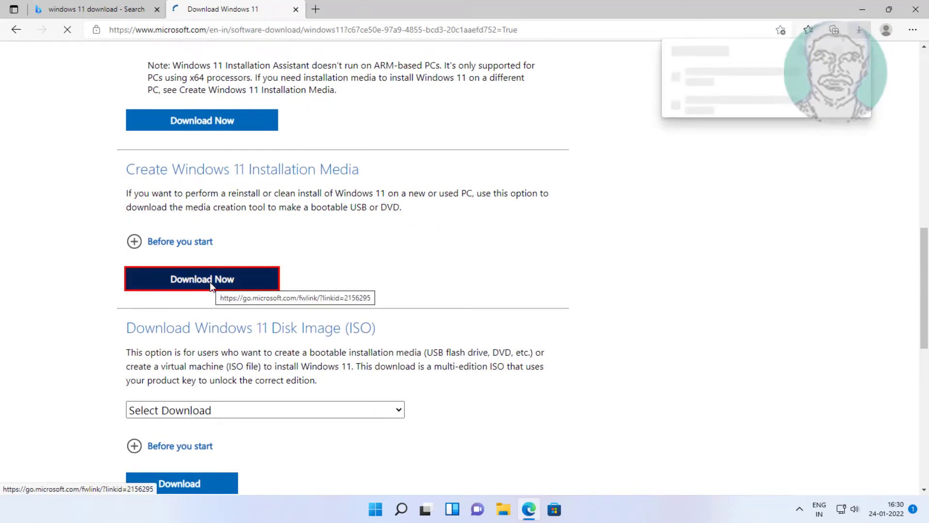
pyautogui.click(201, 279)
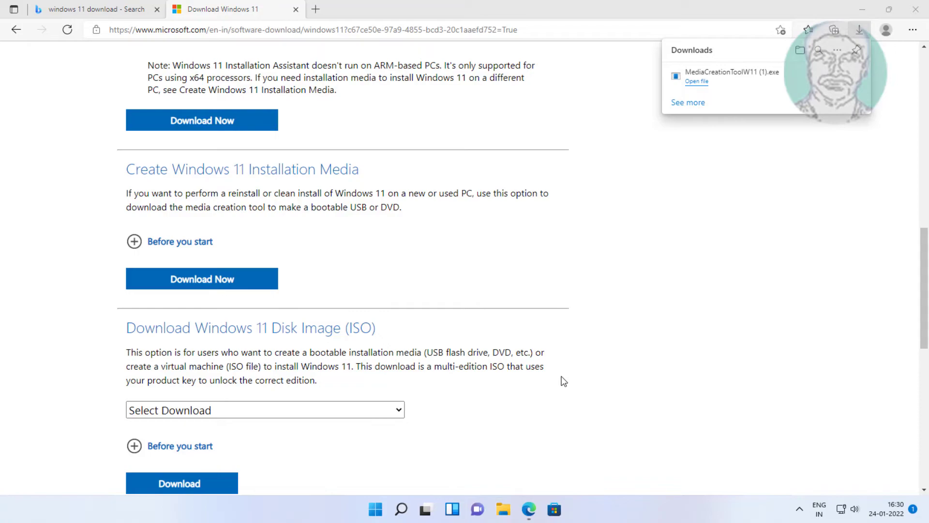
pyautogui.click(696, 81)
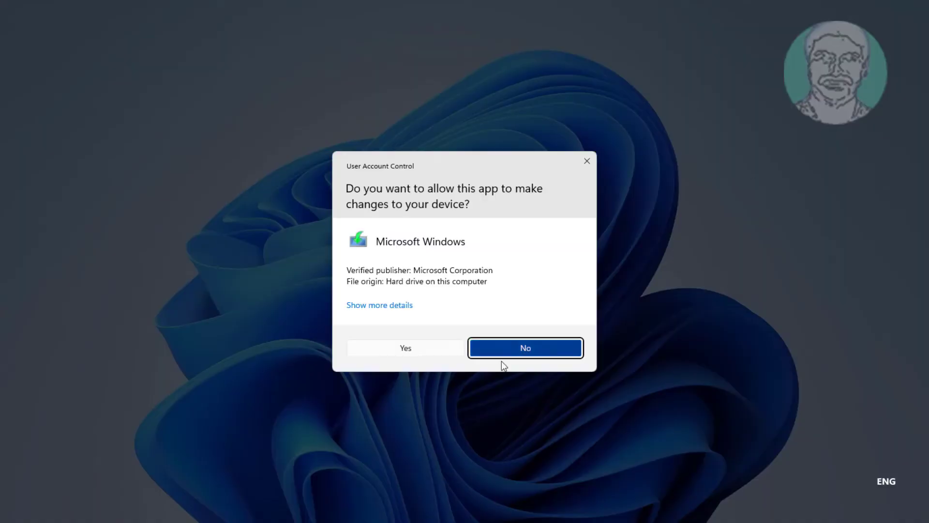
# Step: Allow the tool, decline recommended options and keep English Windows 11
pyautogui.click(524, 348)
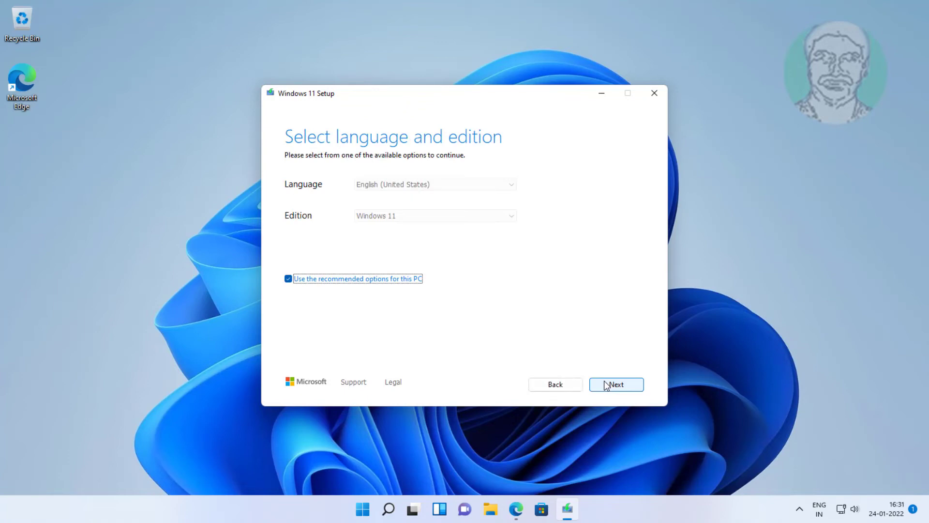
pyautogui.click(288, 278)
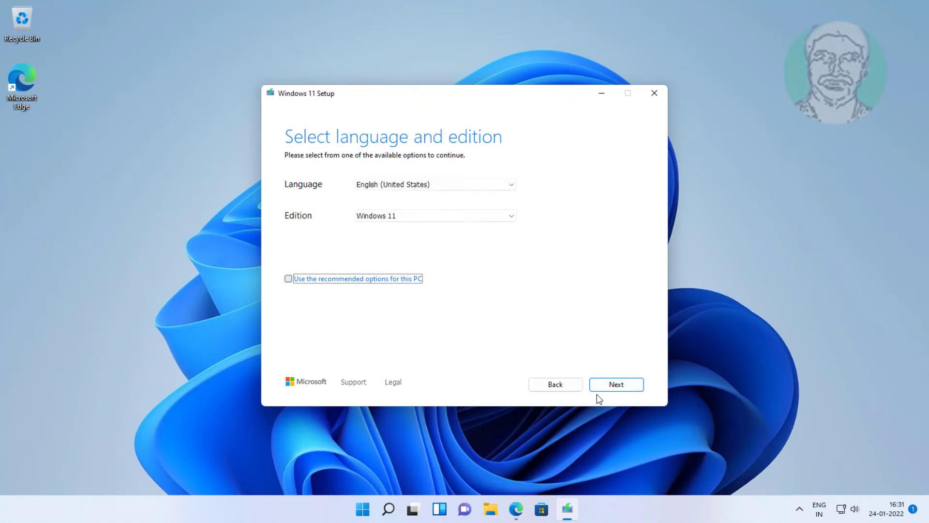
pyautogui.click(616, 385)
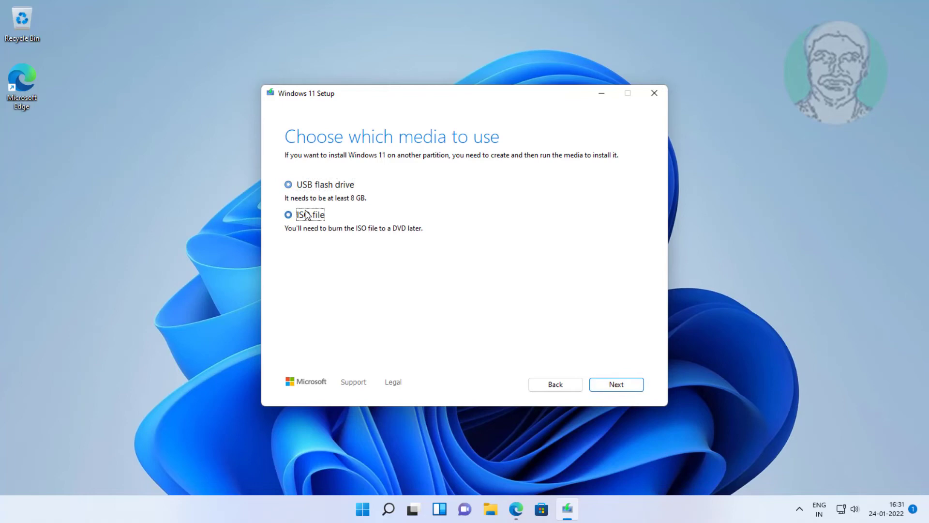
# Step: Create an ISO file saved as Windows in Documents, then finish the tool
pyautogui.click(288, 215)
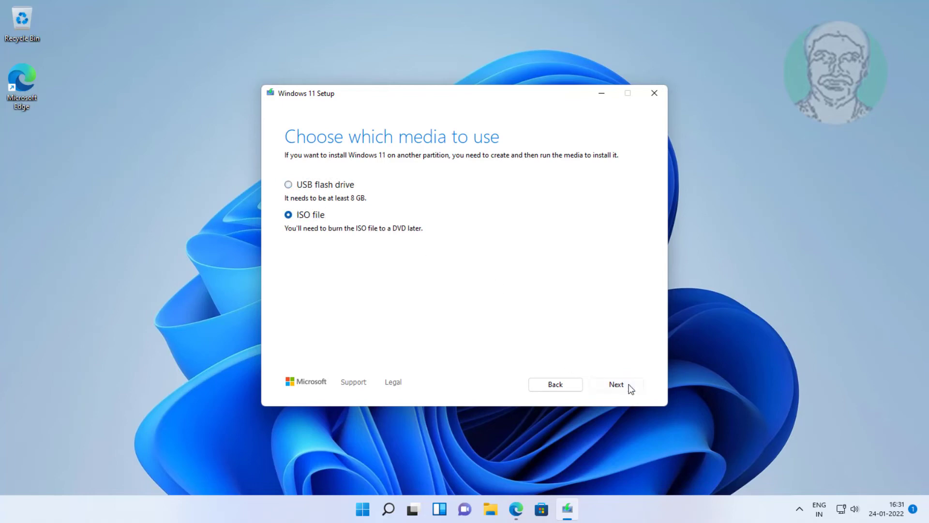
pyautogui.click(616, 385)
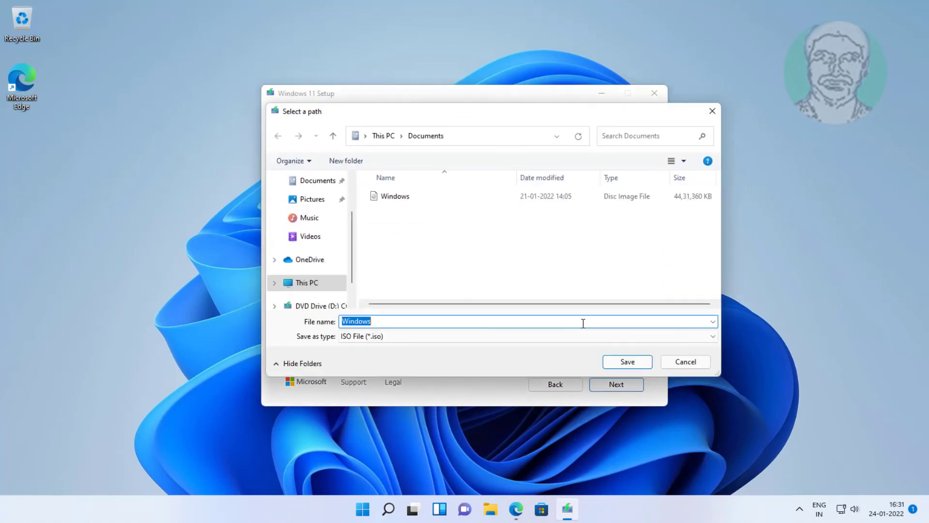
pyautogui.click(626, 361)
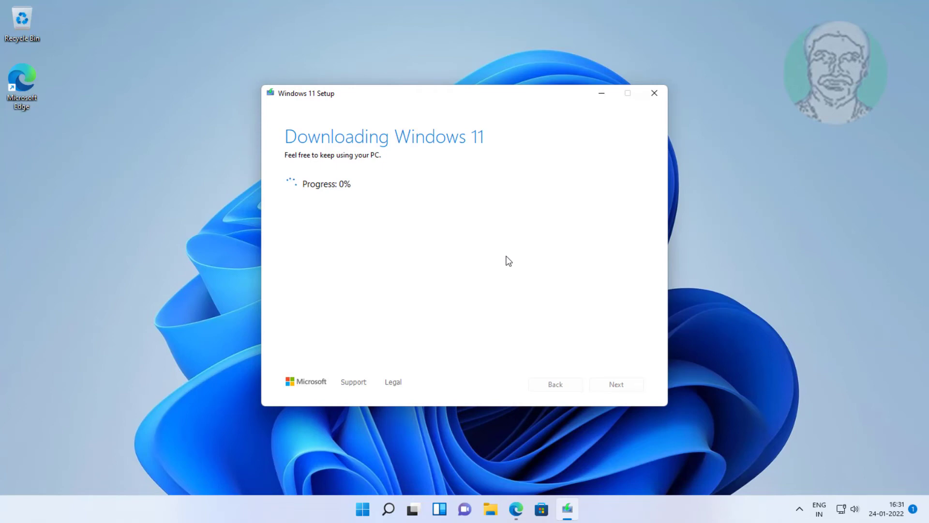
pyautogui.moveTo(687, 256)
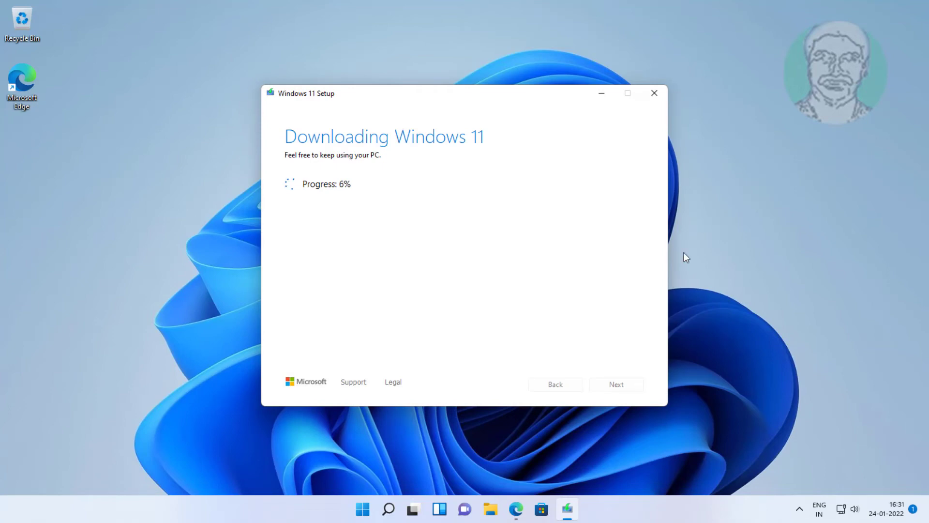
pyautogui.moveTo(550, 245)
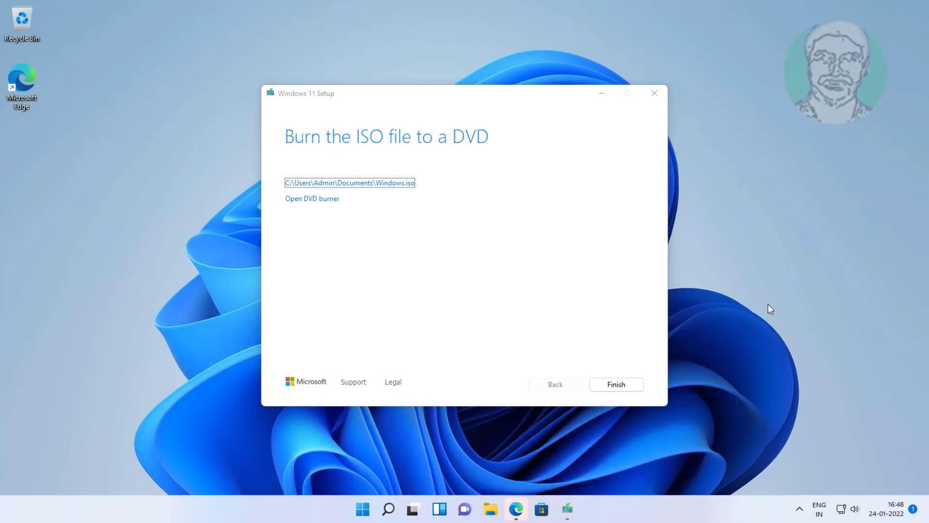
pyautogui.click(616, 385)
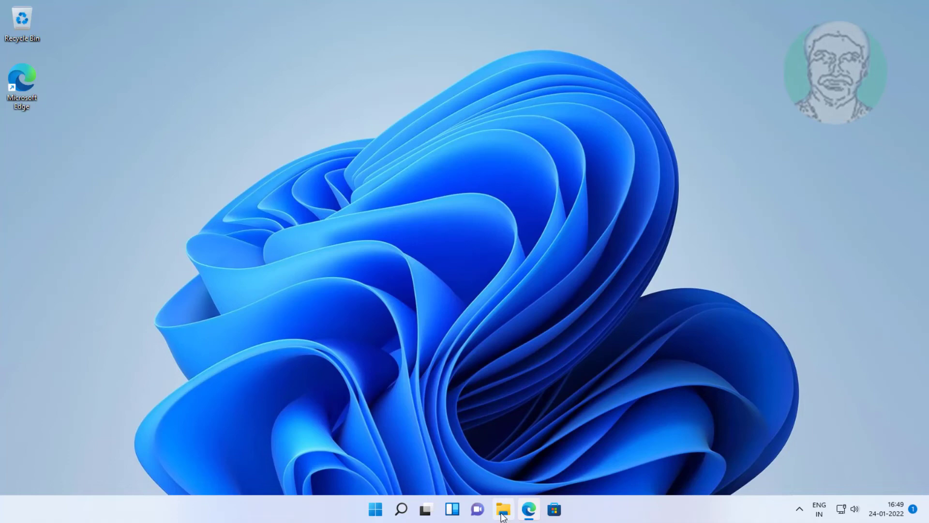
# Step: Mount the Windows ISO from Documents and launch its setup
pyautogui.click(502, 508)
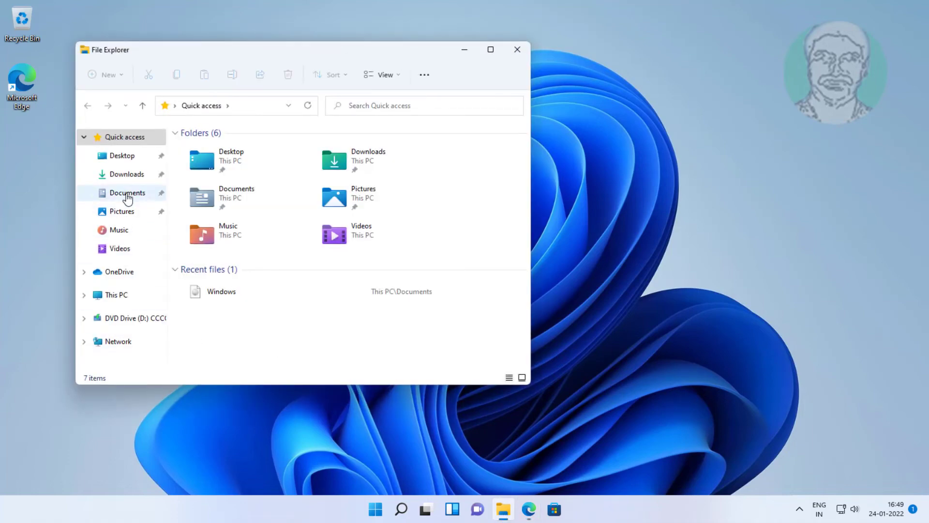
pyautogui.click(127, 192)
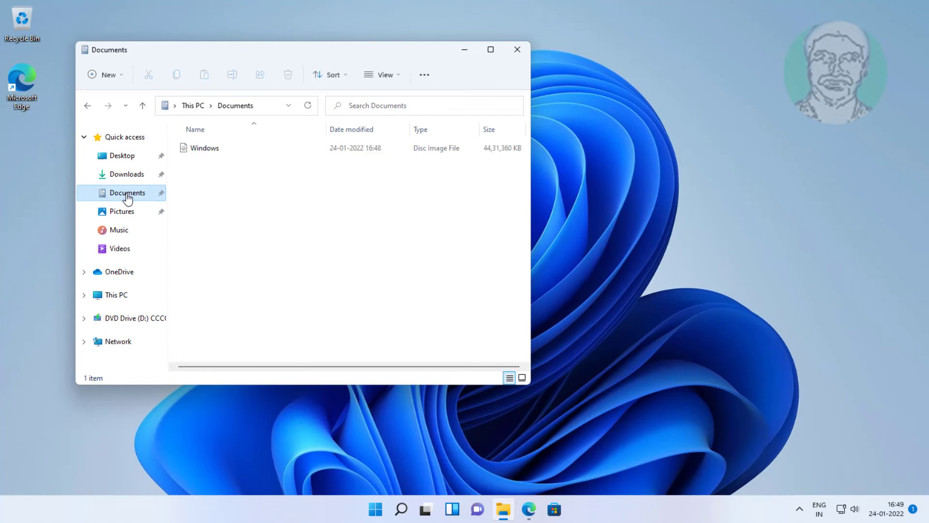
pyautogui.click(204, 148)
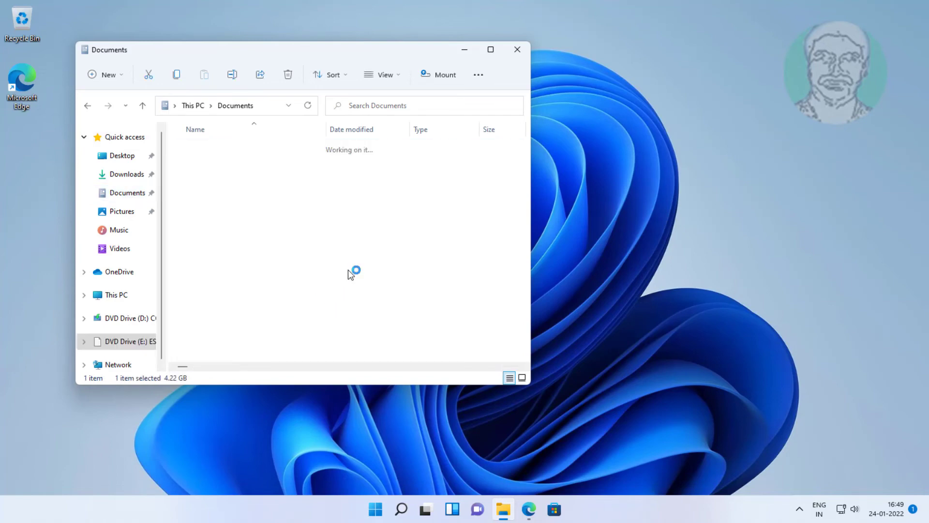
pyautogui.click(129, 341)
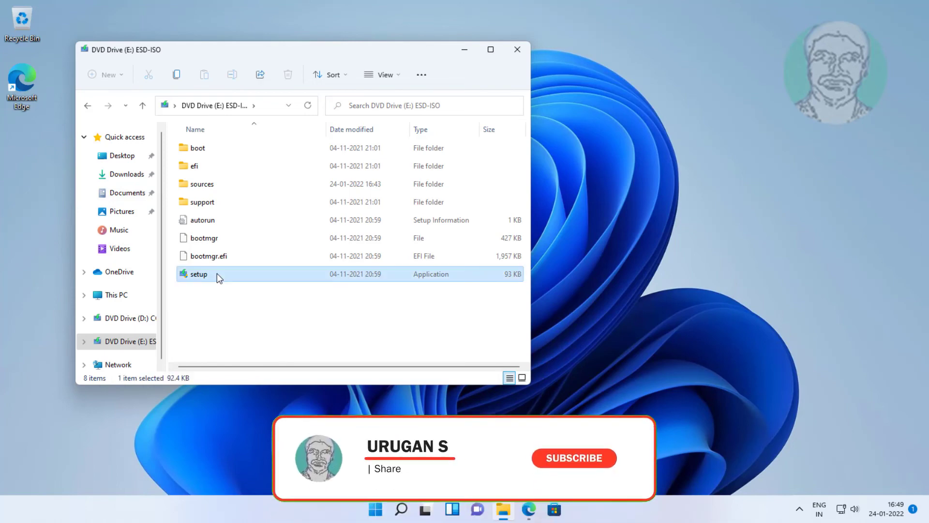
pyautogui.moveTo(410, 350)
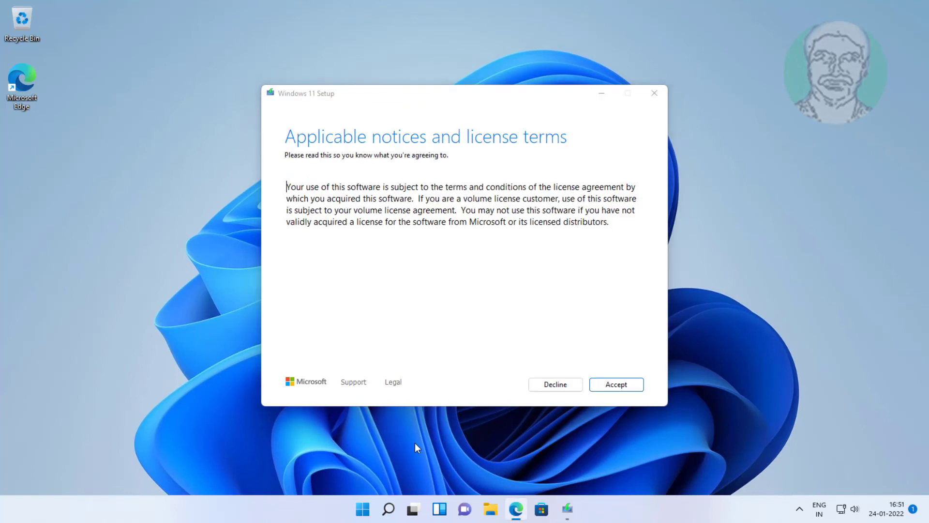
# Step: Accept the license terms and install Windows 11 Pro, keeping personal files and apps
pyautogui.click(615, 385)
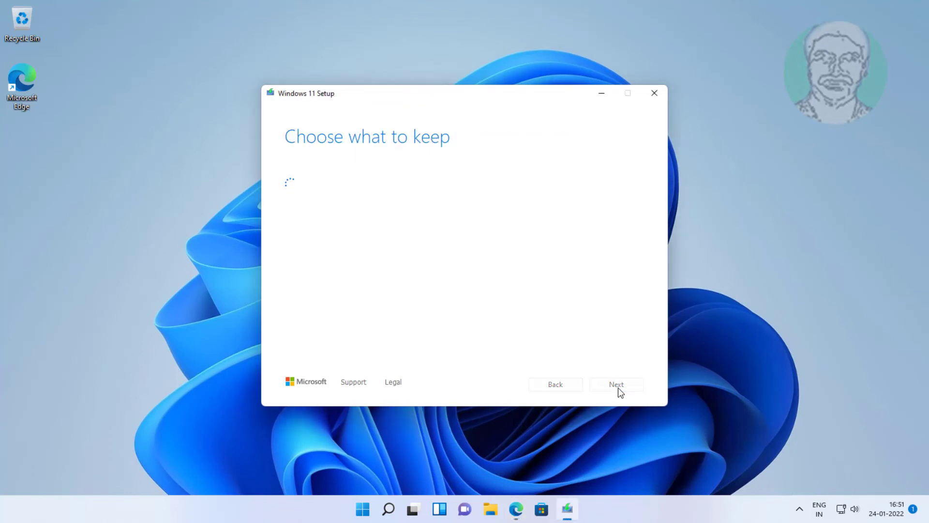
pyautogui.click(615, 384)
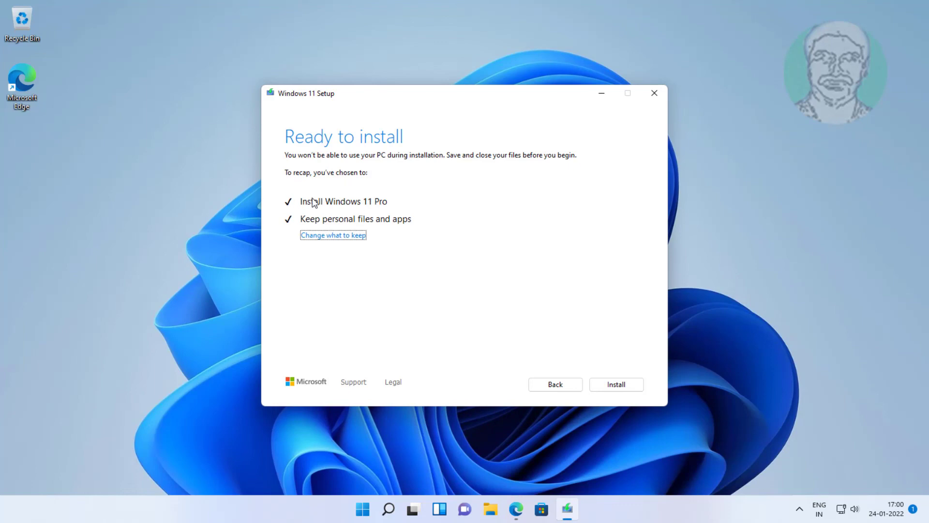
pyautogui.moveTo(527, 238)
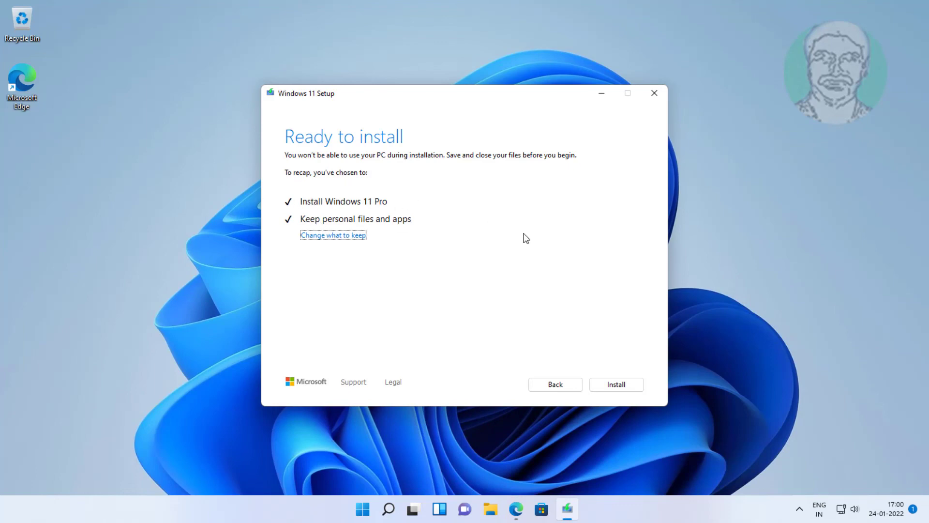
pyautogui.click(616, 384)
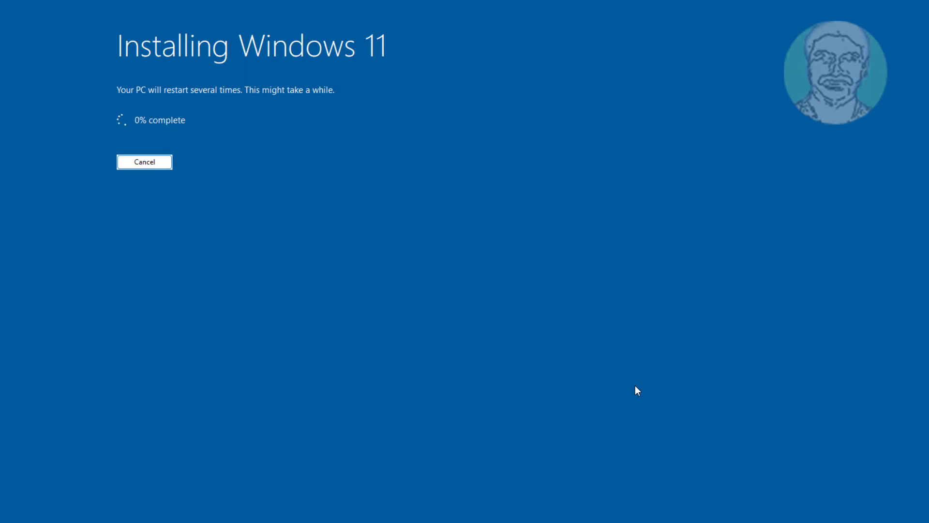